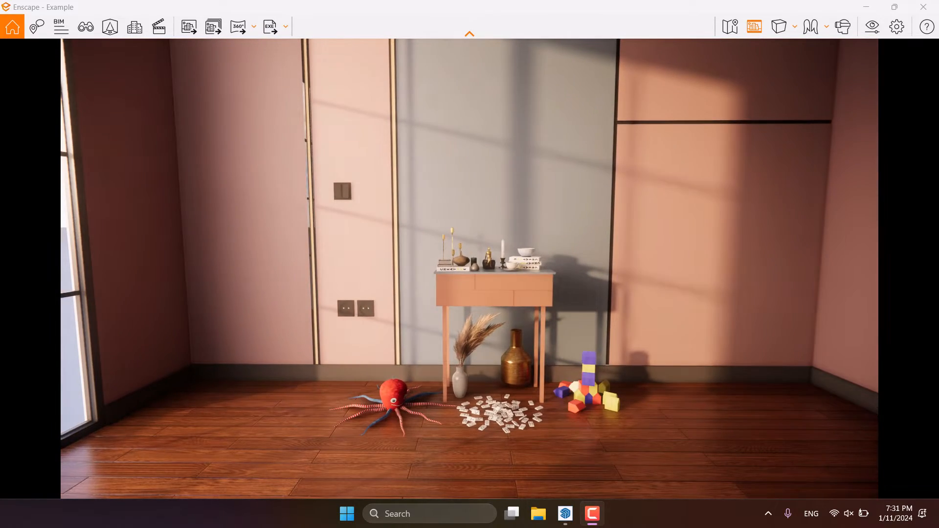
# - Load the saved view A1 from View Management
pyautogui.click(85, 26)
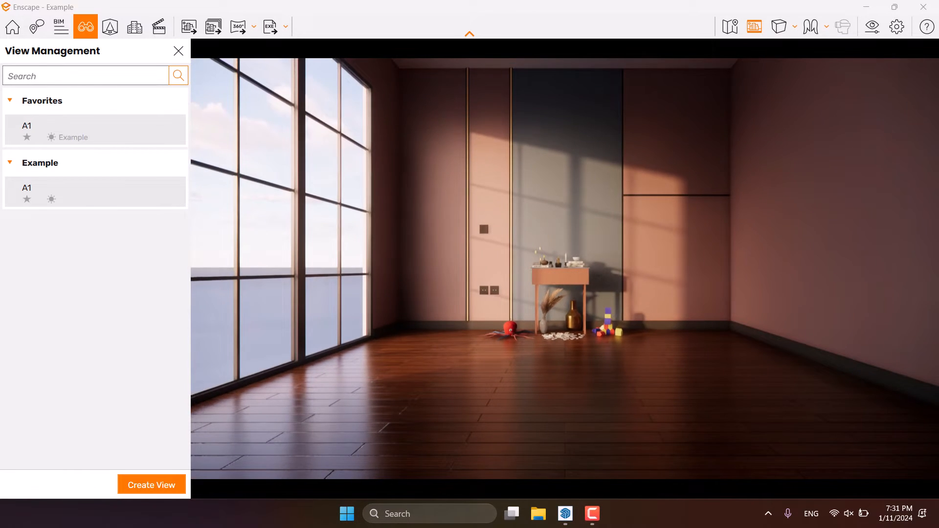
pyautogui.click(178, 51)
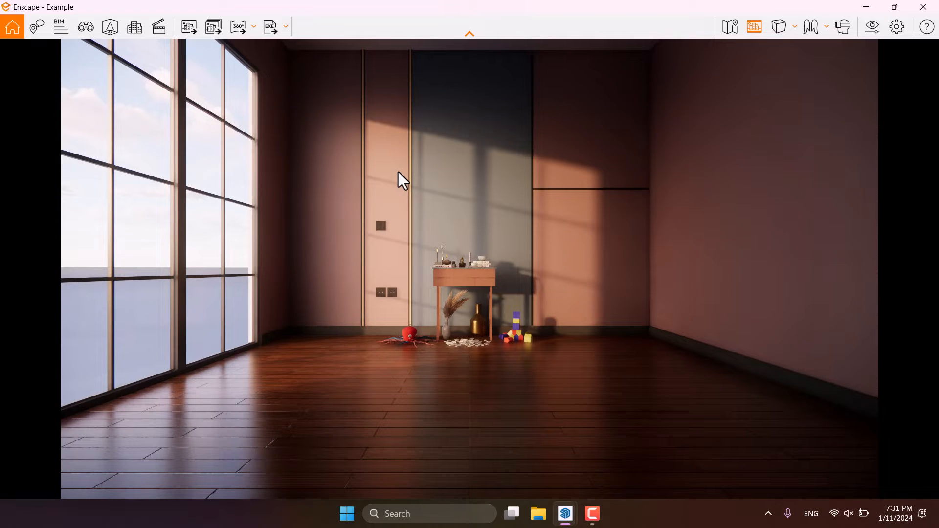
pyautogui.moveTo(734, 183)
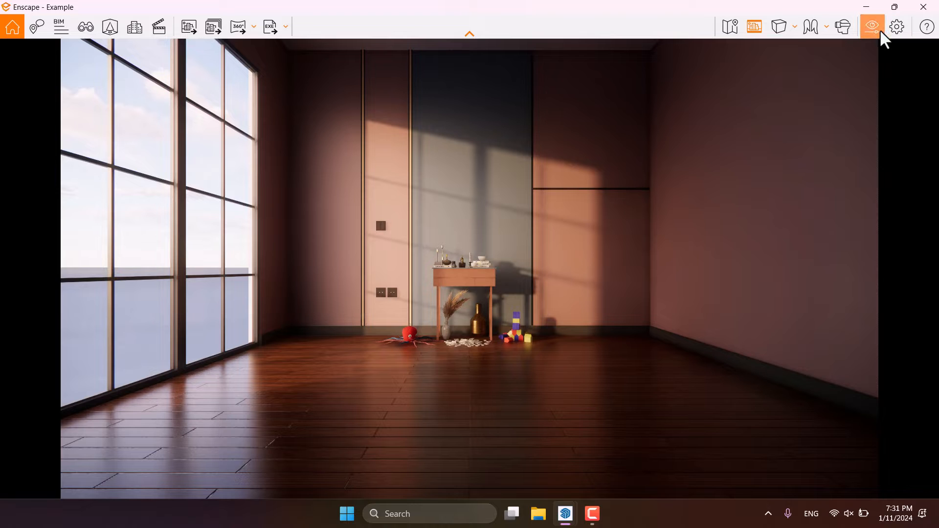
# - Bring up the Visual Settings with the camera options
pyautogui.click(871, 27)
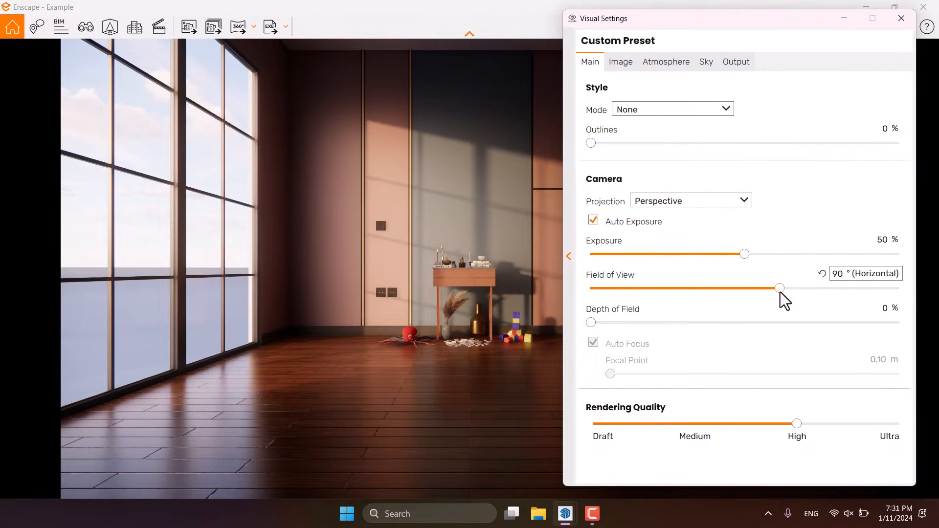
pyautogui.moveTo(780, 288)
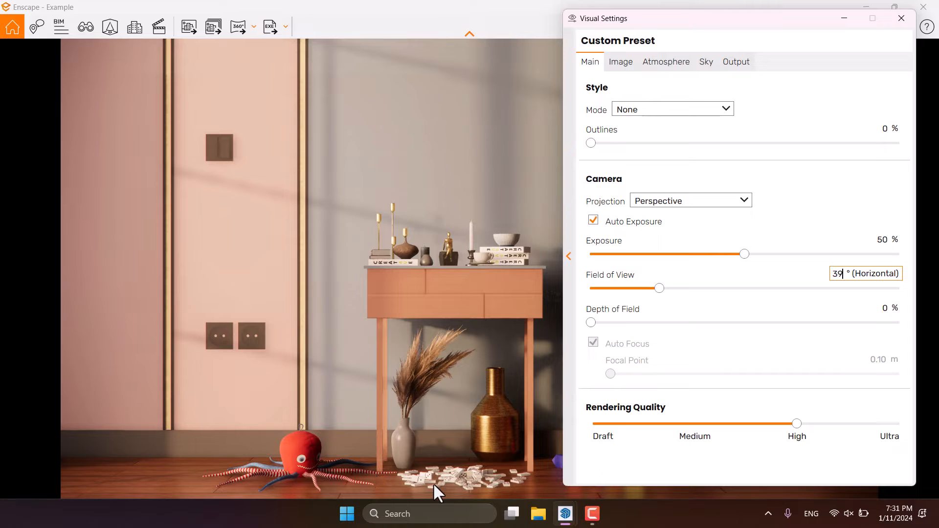
pyautogui.moveTo(418, 395)
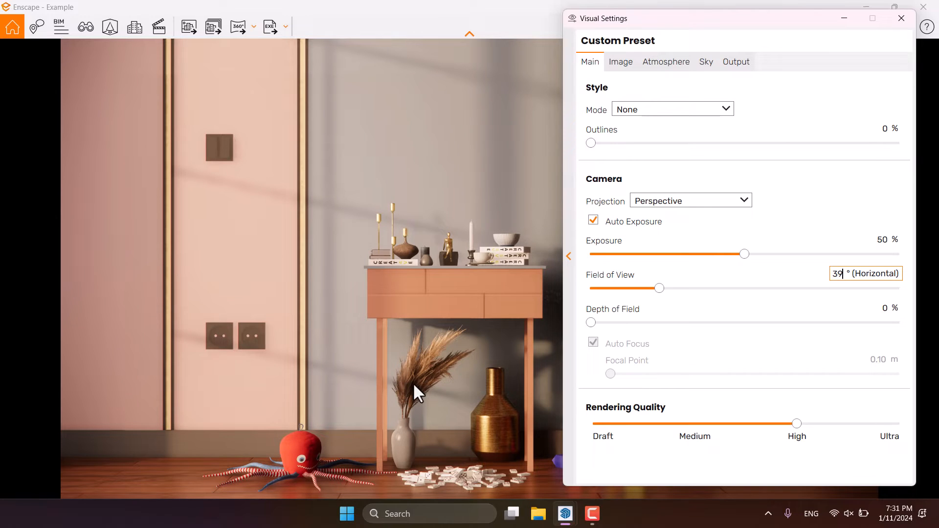
pyautogui.moveTo(651, 352)
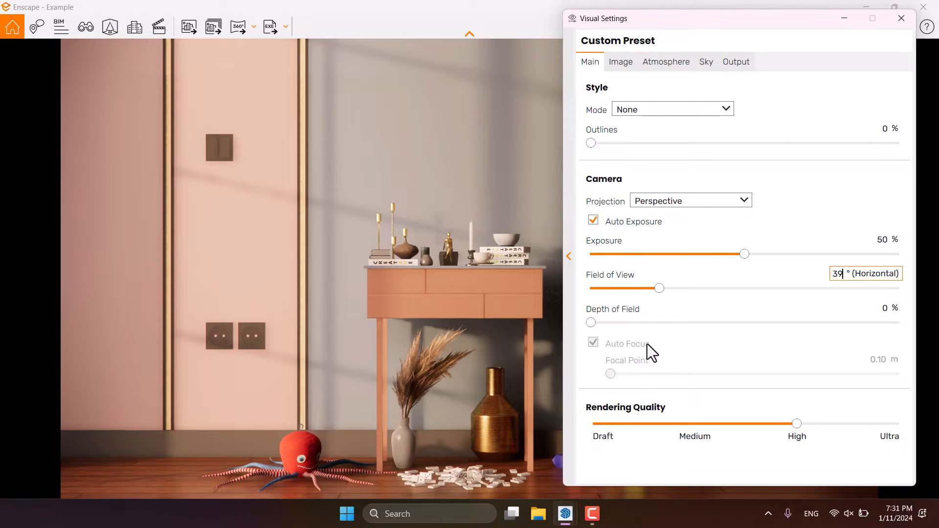
pyautogui.moveTo(633, 259)
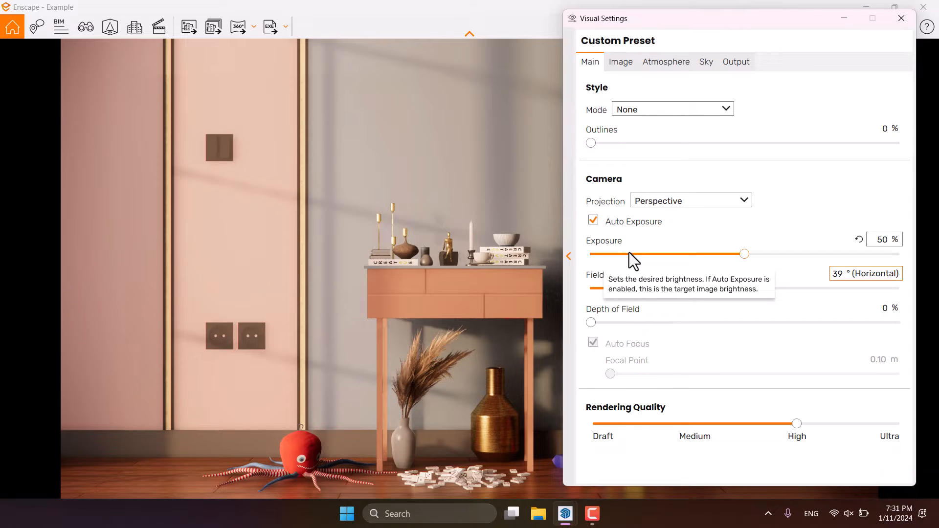
pyautogui.moveTo(676, 92)
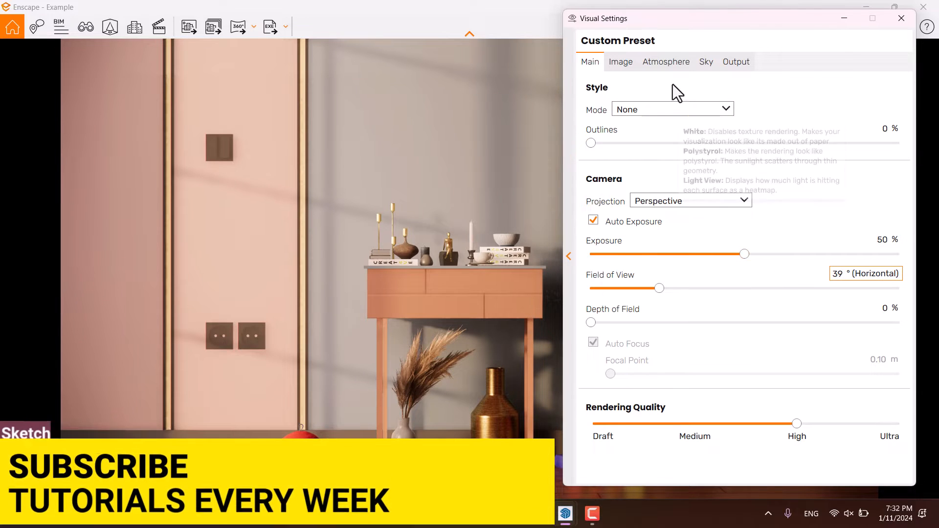
# - On the Atmosphere settings, set Fog Intensity to 0%
pyautogui.click(665, 62)
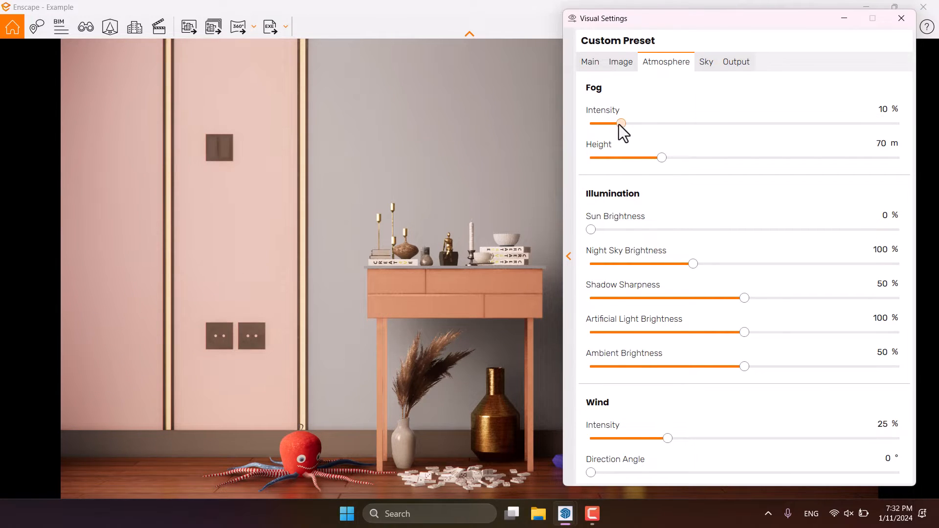
pyautogui.click(705, 61)
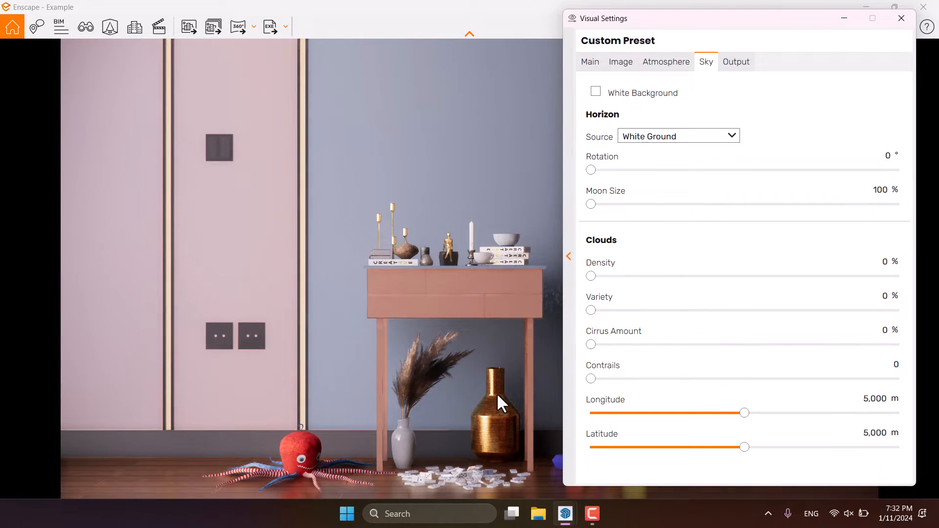
pyautogui.moveTo(650, 73)
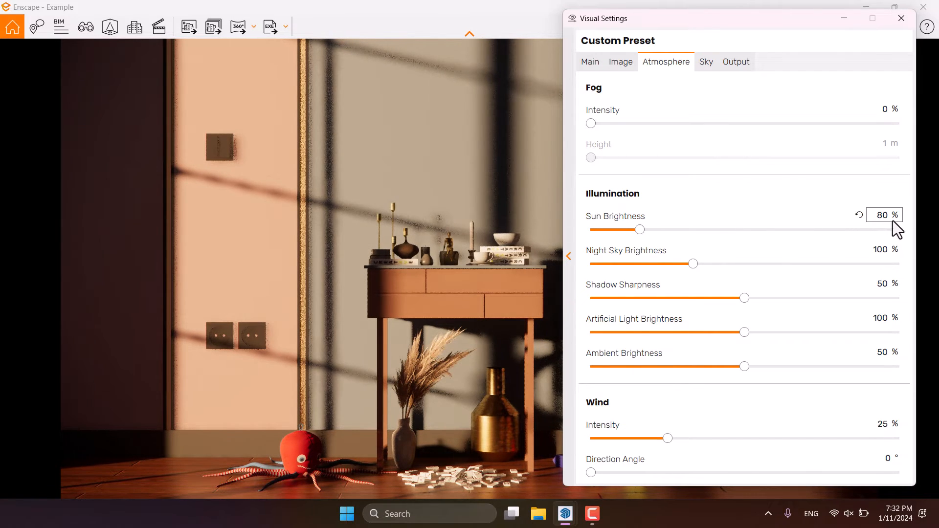
# - Lower Sun Brightness to 8% for soft, diffuse window light
pyautogui.tripleClick(884, 215)
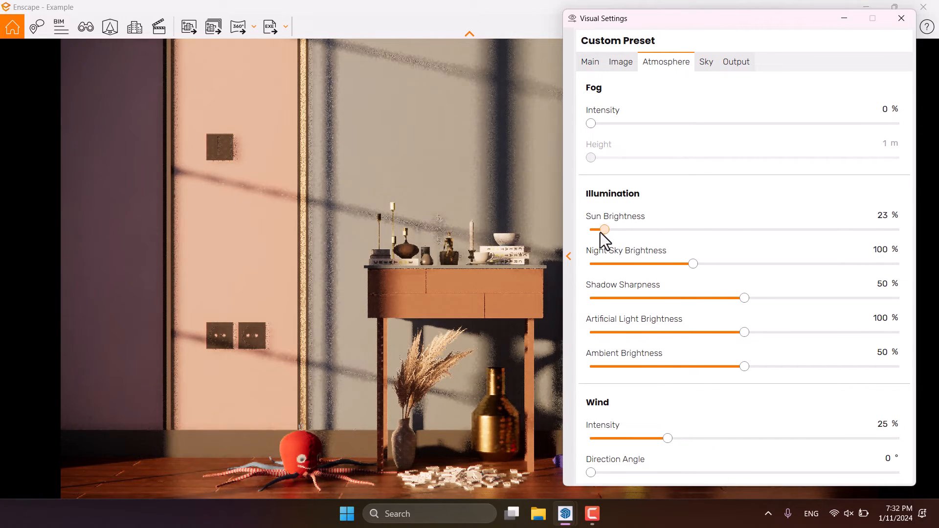
pyautogui.doubleClick(883, 215)
pyautogui.write('8')
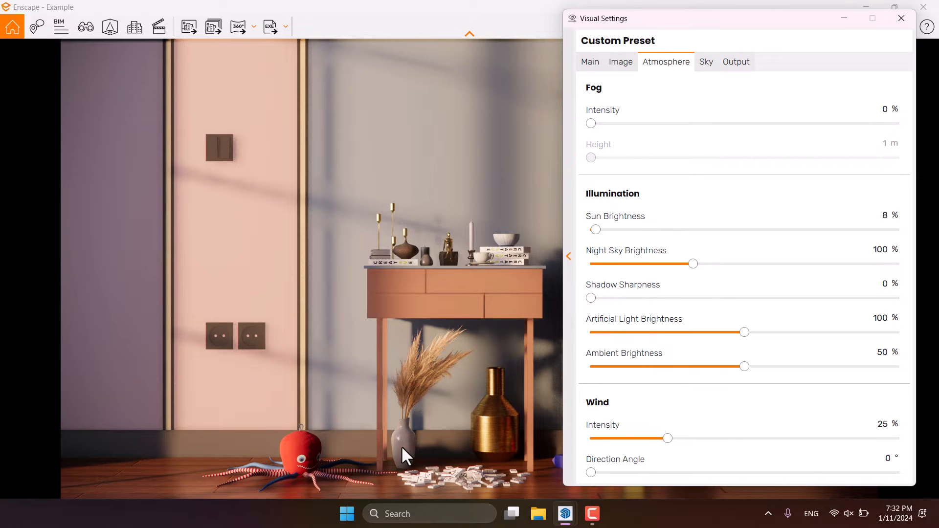
pyautogui.moveTo(706, 385)
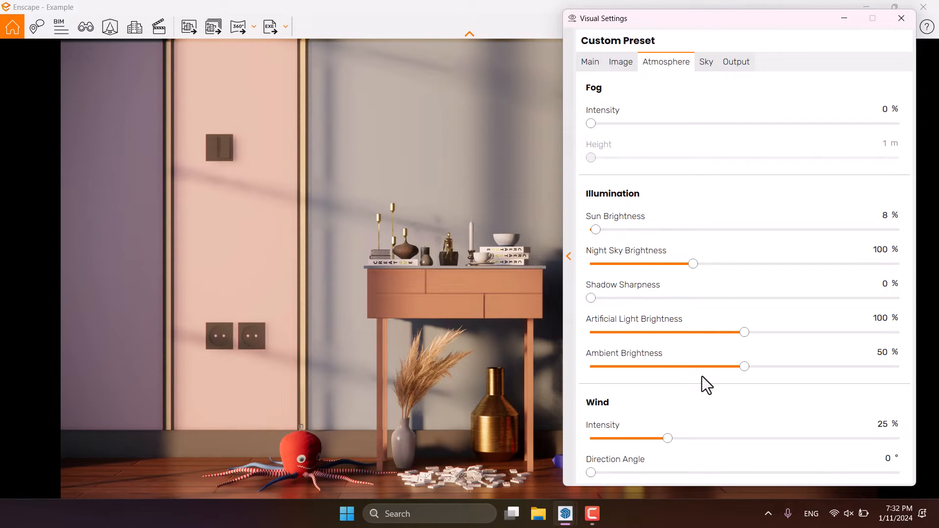
pyautogui.moveTo(615, 327)
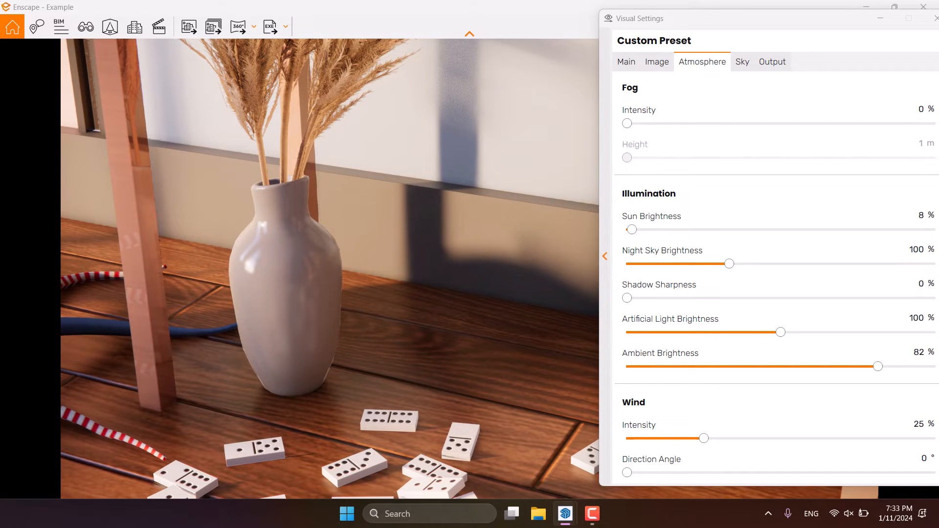
# - Set Wind Intensity to 0% and move on to the sky and horizon settings
pyautogui.click(85, 27)
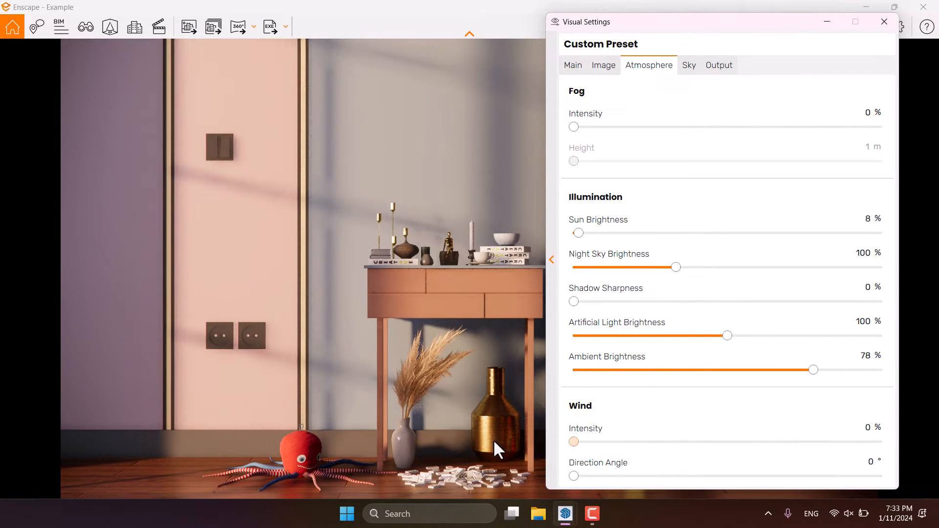
pyautogui.click(689, 66)
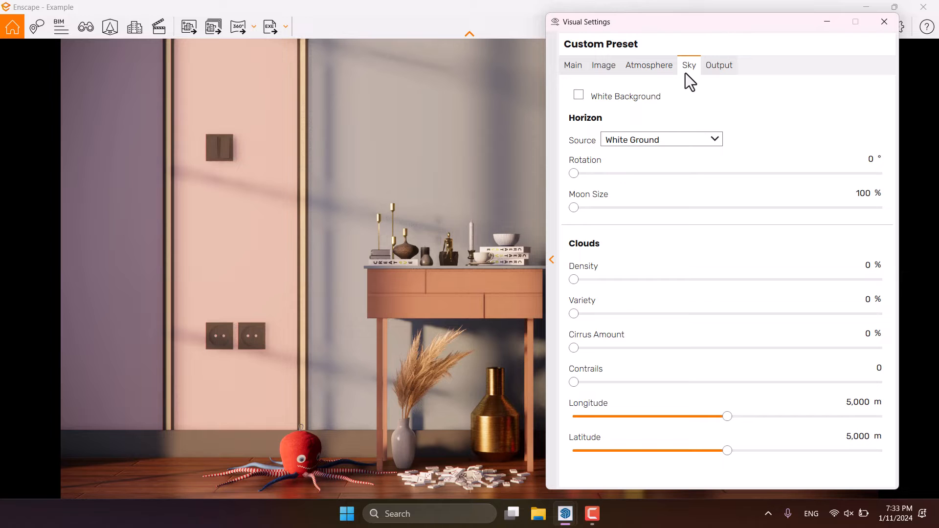
pyautogui.moveTo(604, 68)
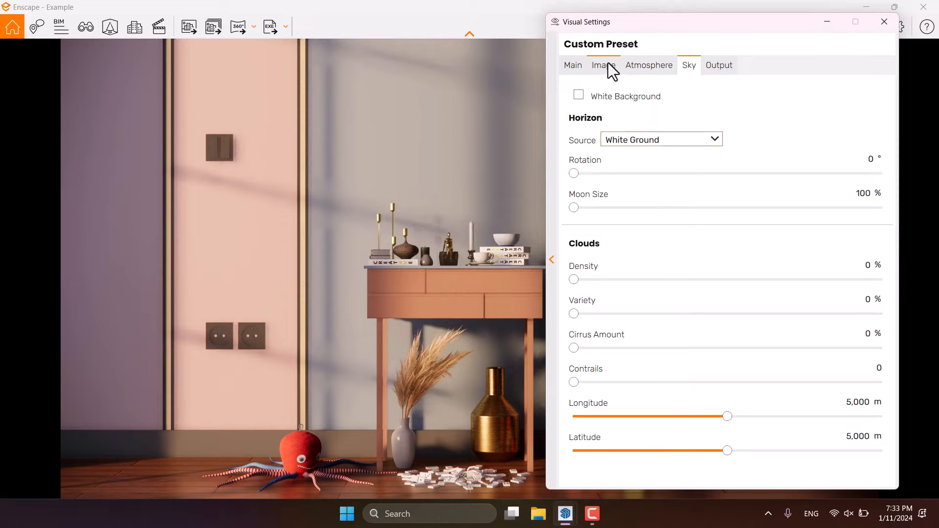
# - On the Main settings, set manual Exposure to 57% and add 20% depth of field
pyautogui.click(572, 65)
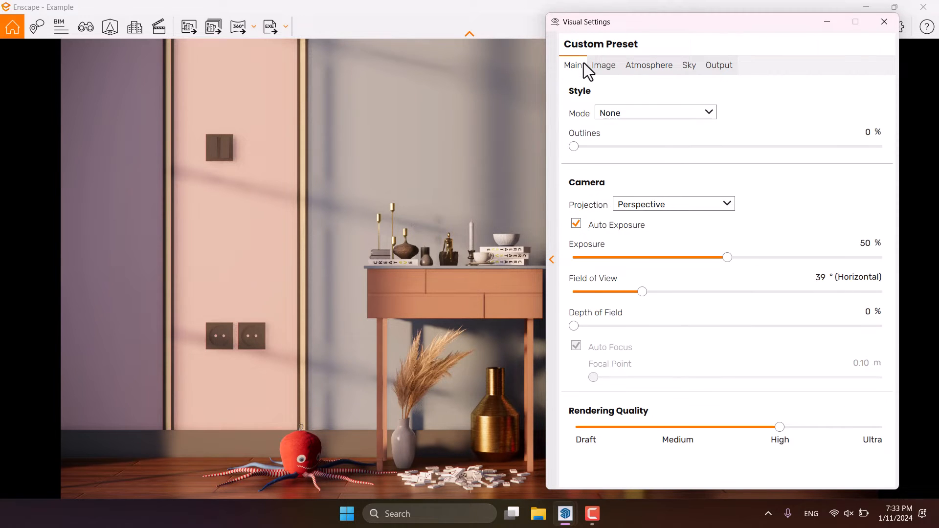
pyautogui.moveTo(727, 257)
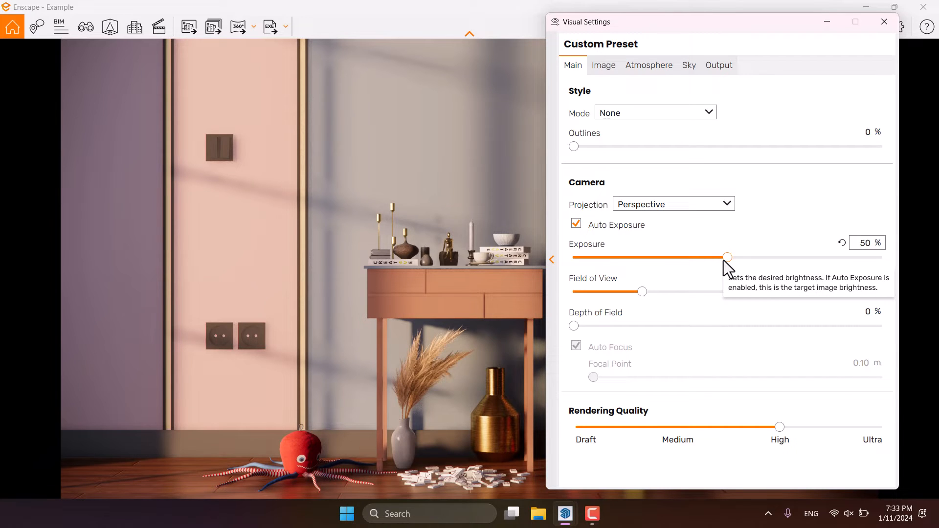
pyautogui.moveTo(622, 234)
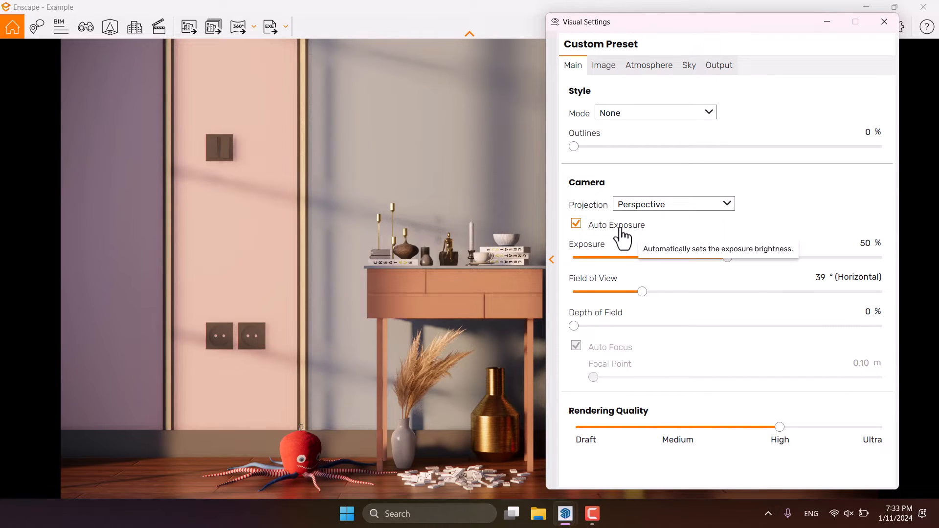
pyautogui.click(575, 223)
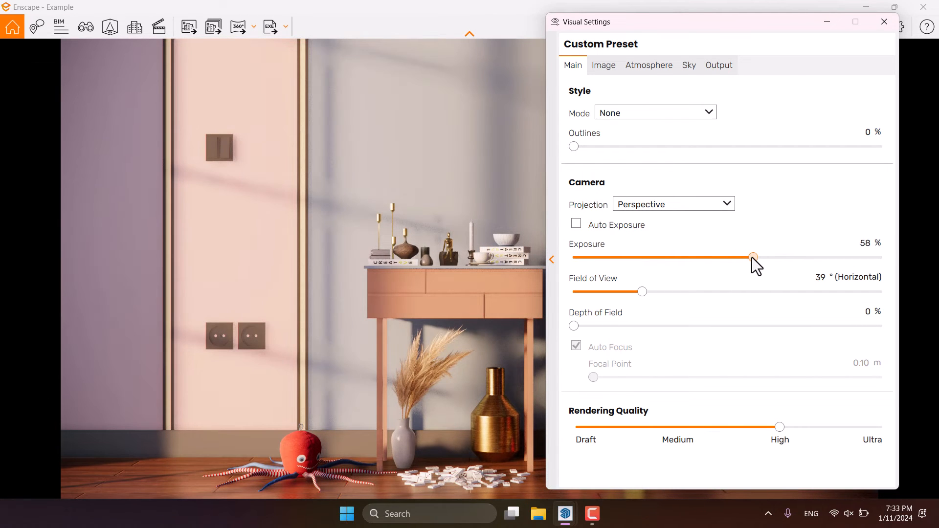
pyautogui.click(868, 243)
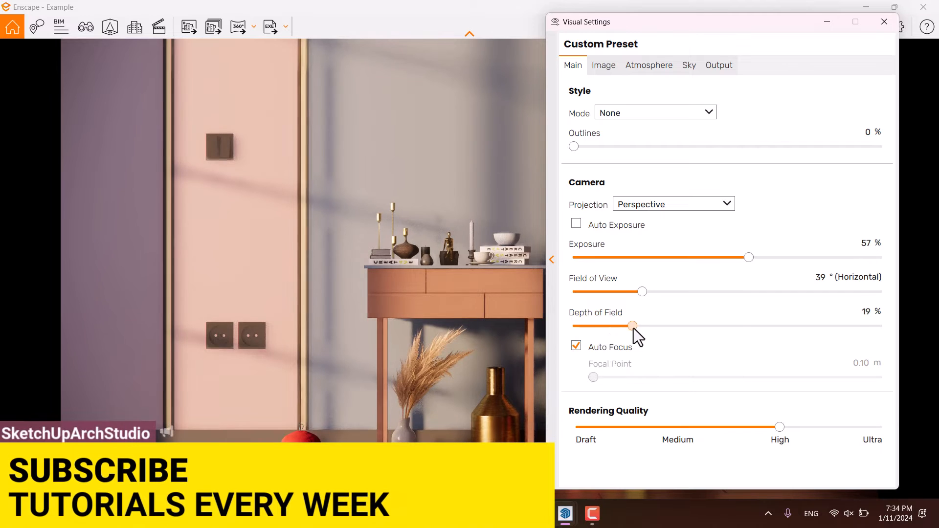
pyautogui.click(575, 347)
pyautogui.write('4.1')
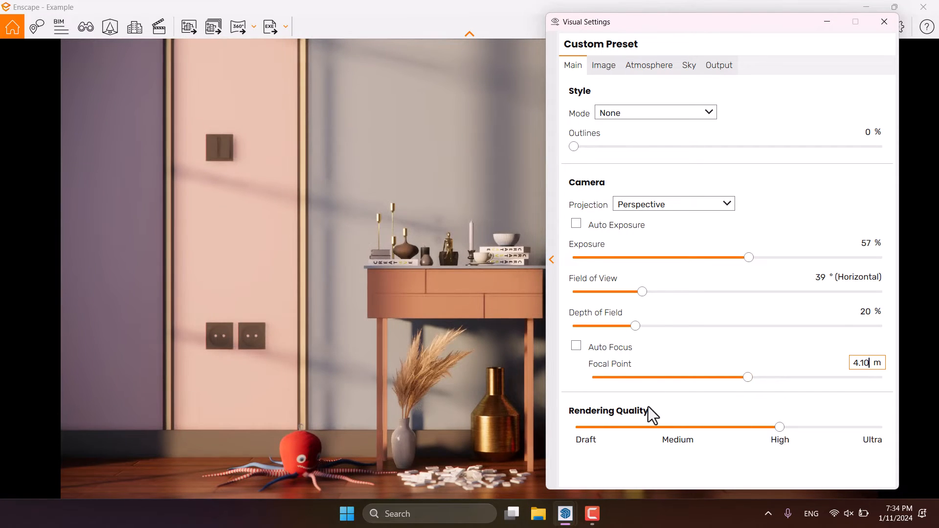
pyautogui.moveTo(780, 427)
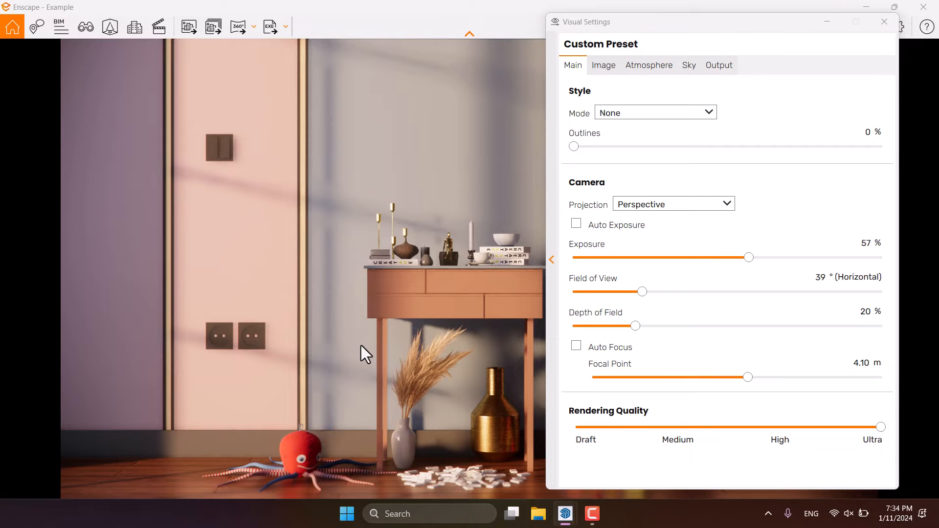
# - Set camera Projection to Two-Point and bring up the Image corrections
pyautogui.click(673, 203)
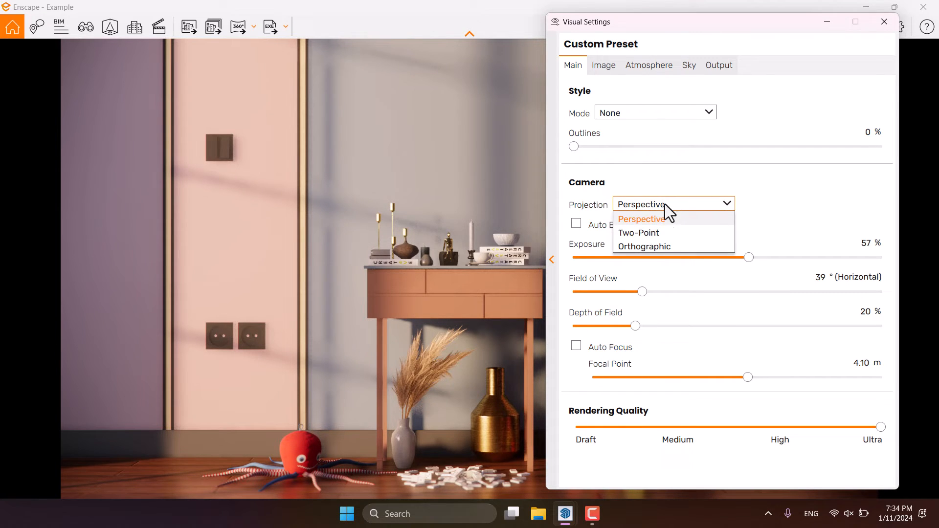
pyautogui.click(639, 233)
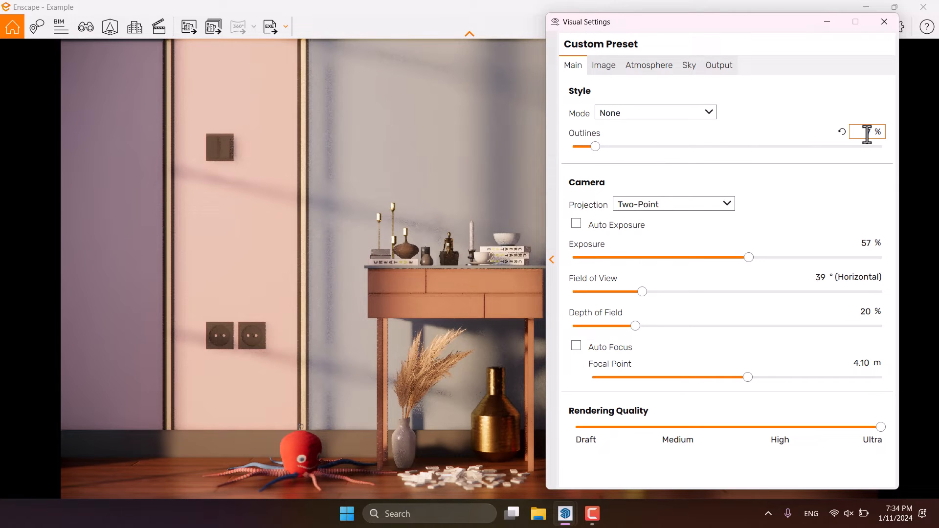
pyautogui.click(604, 64)
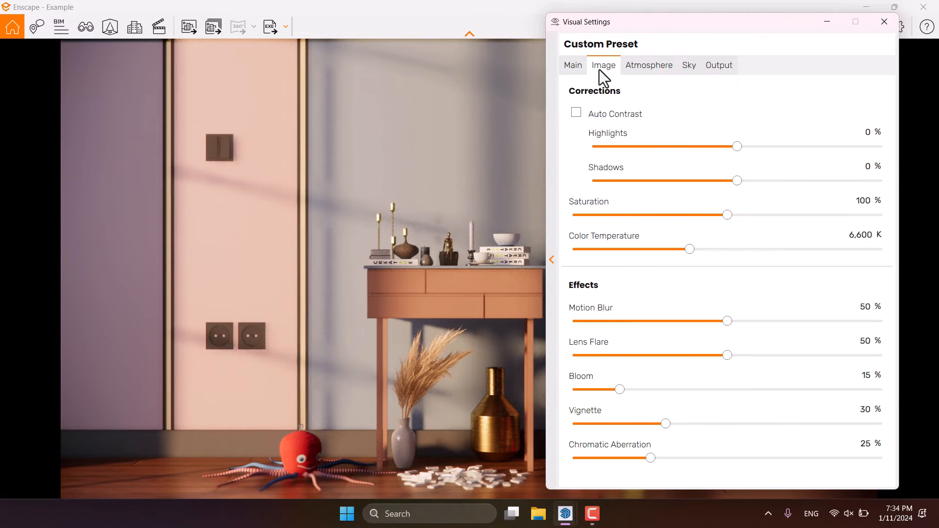
# - Enable Auto Contrast in the image corrections
pyautogui.click(575, 113)
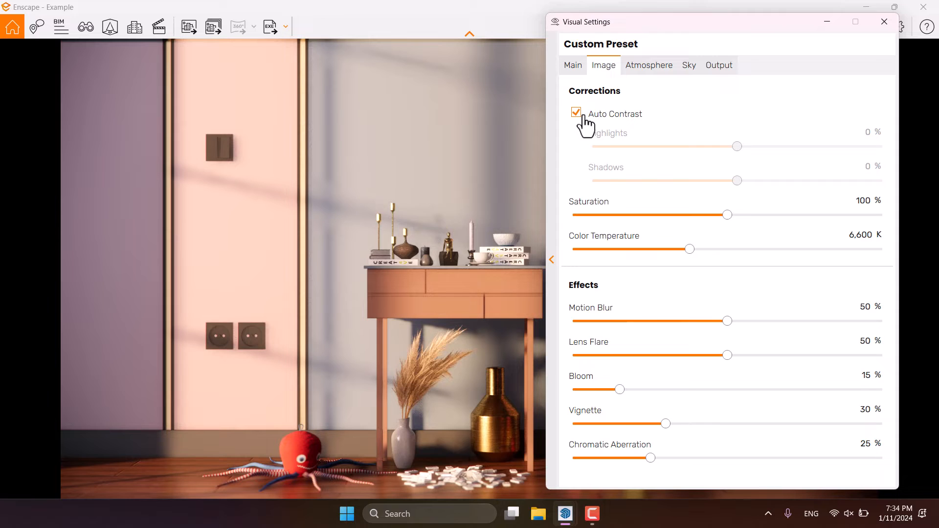
pyautogui.moveTo(277, 349)
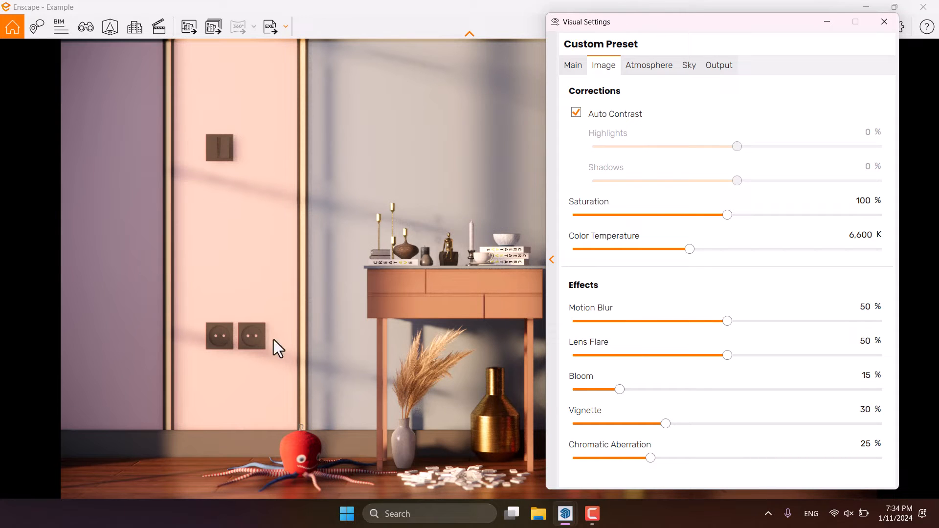
pyautogui.moveTo(669, 283)
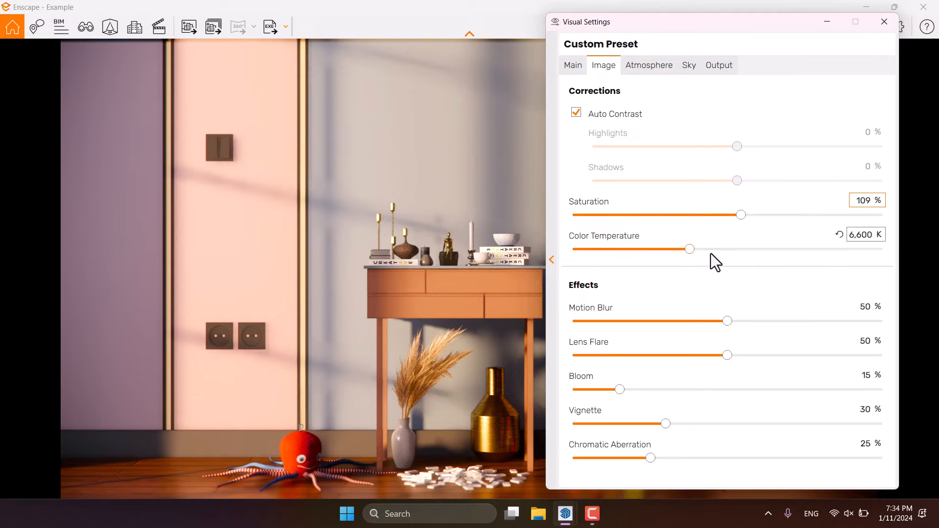
pyautogui.moveTo(691, 257)
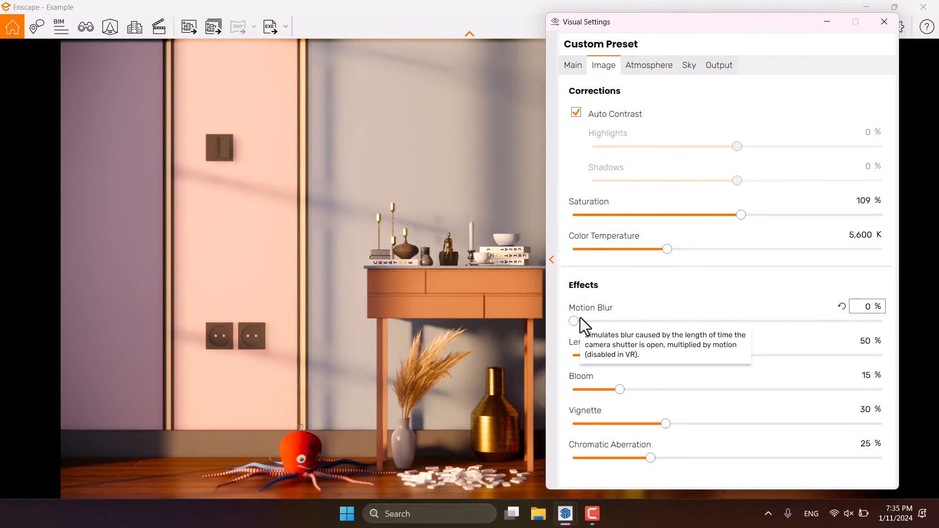
pyautogui.moveTo(651, 405)
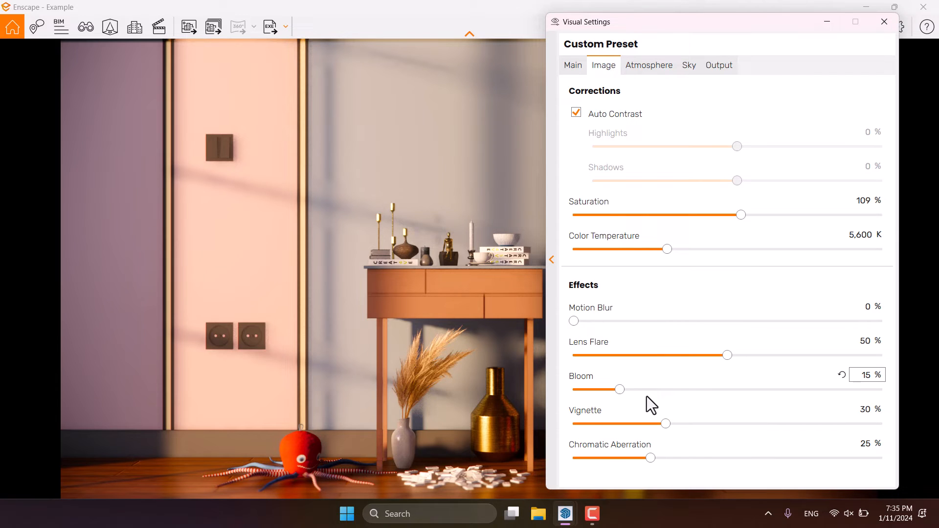
pyautogui.moveTo(619, 390)
pyautogui.write('0')
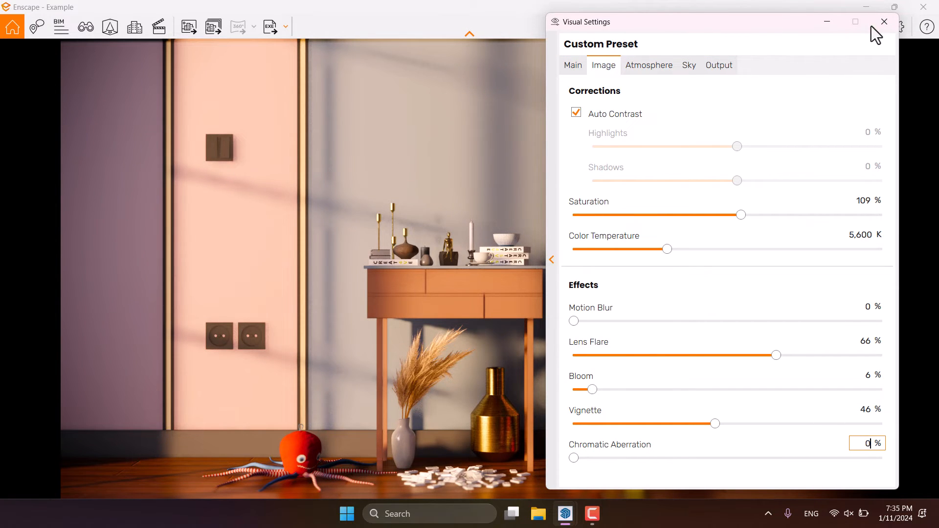
# - Check the Output settings, then close Visual Settings
pyautogui.click(719, 66)
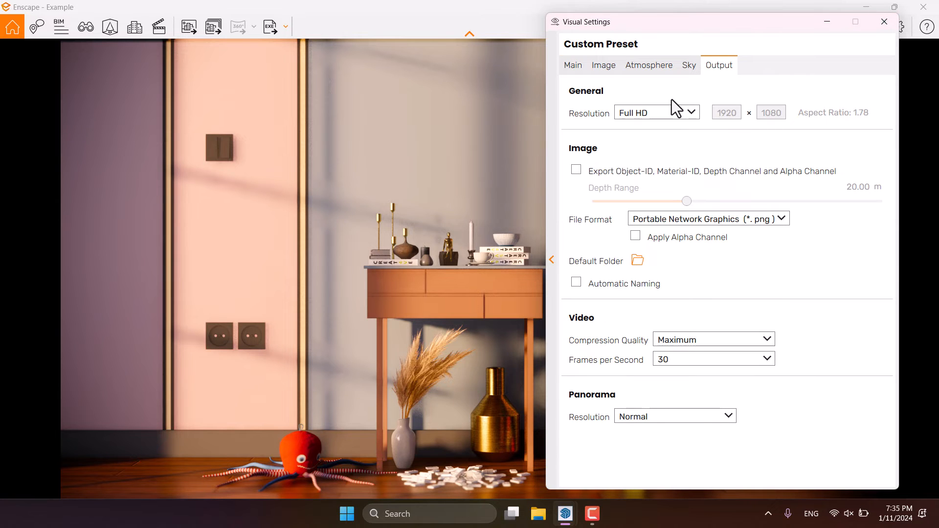
pyautogui.click(656, 111)
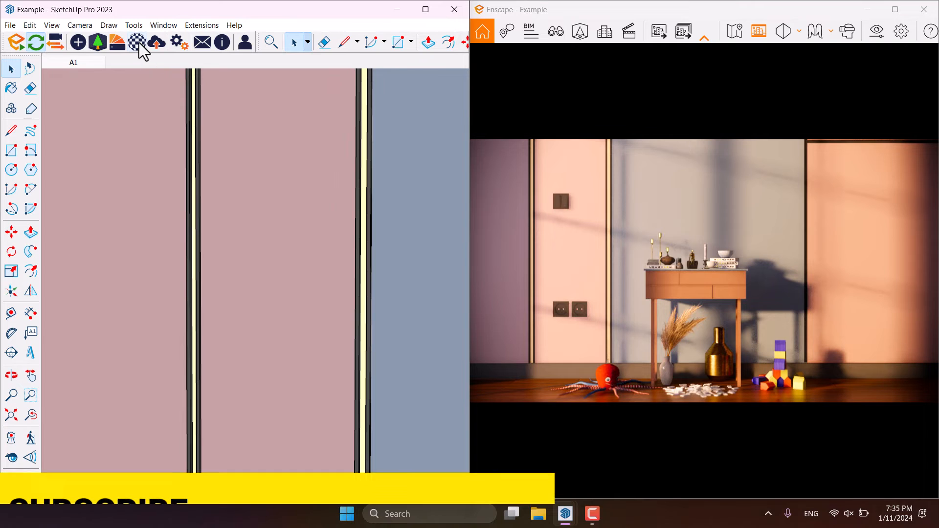
# - In the Material Editor, make NavajoWhite Self-illuminated with a warm glow colour
pyautogui.click(136, 42)
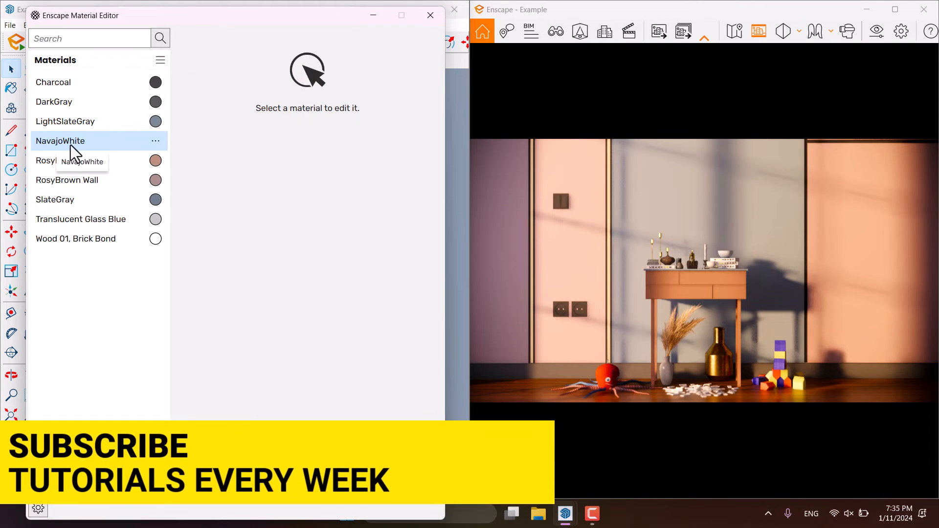
pyautogui.click(60, 141)
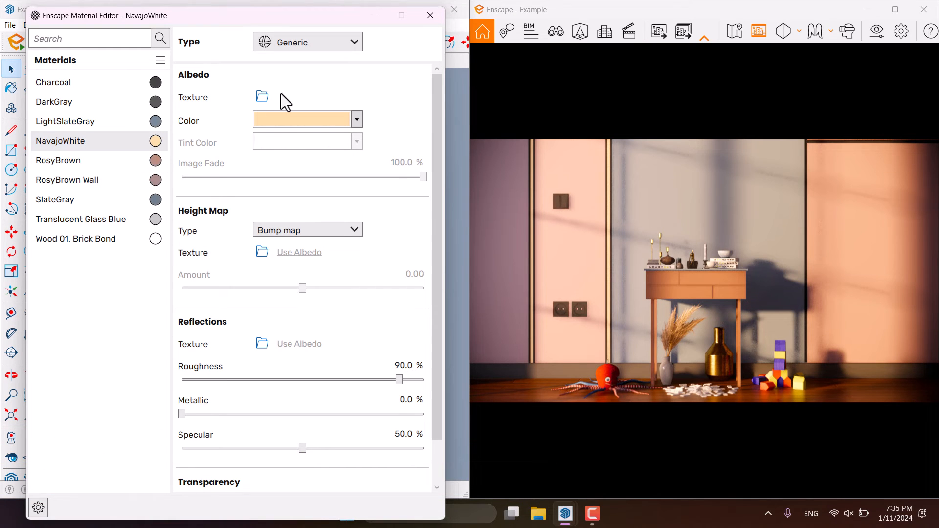
pyautogui.click(356, 118)
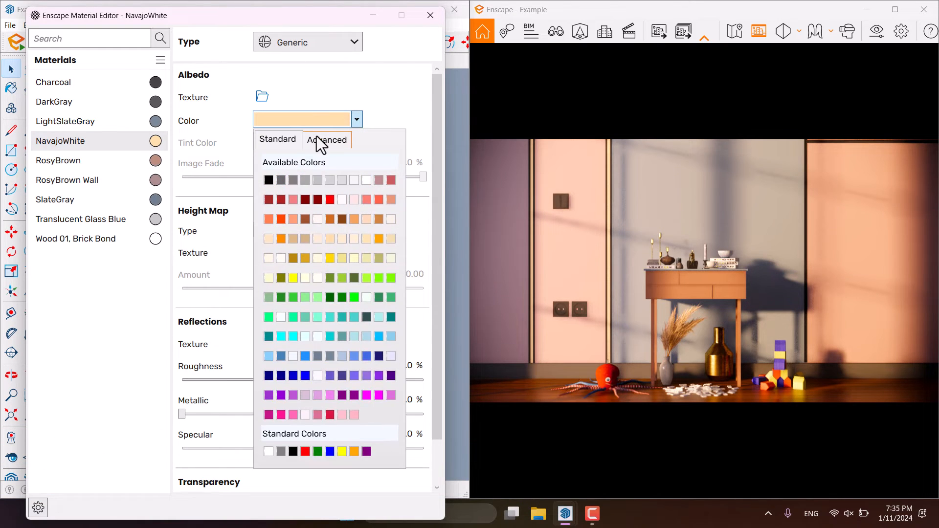
pyautogui.click(325, 139)
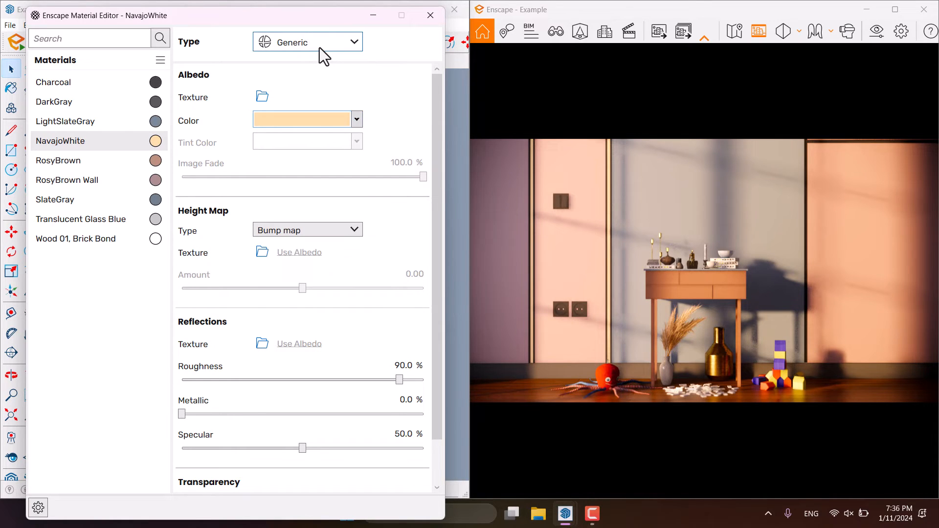
pyautogui.click(307, 42)
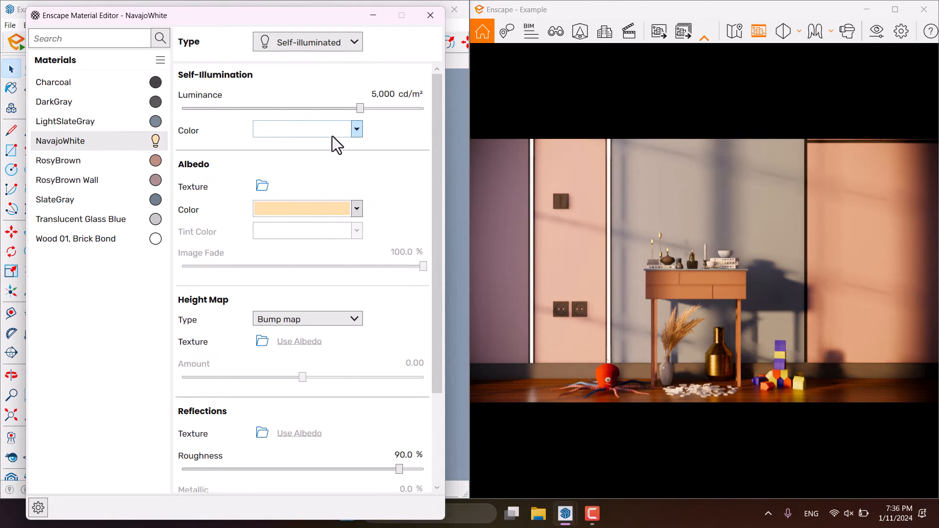
pyautogui.click(356, 129)
pyautogui.write('#FEDEAC')
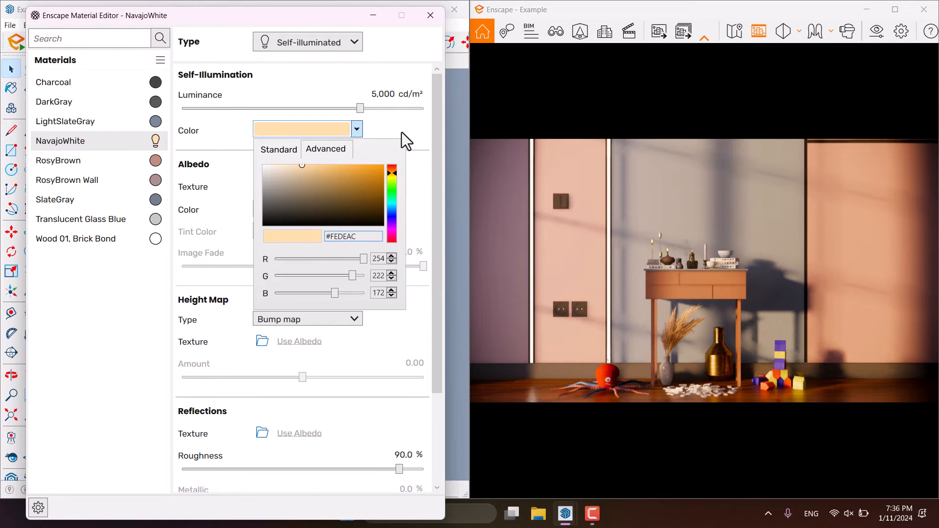
pyautogui.click(407, 140)
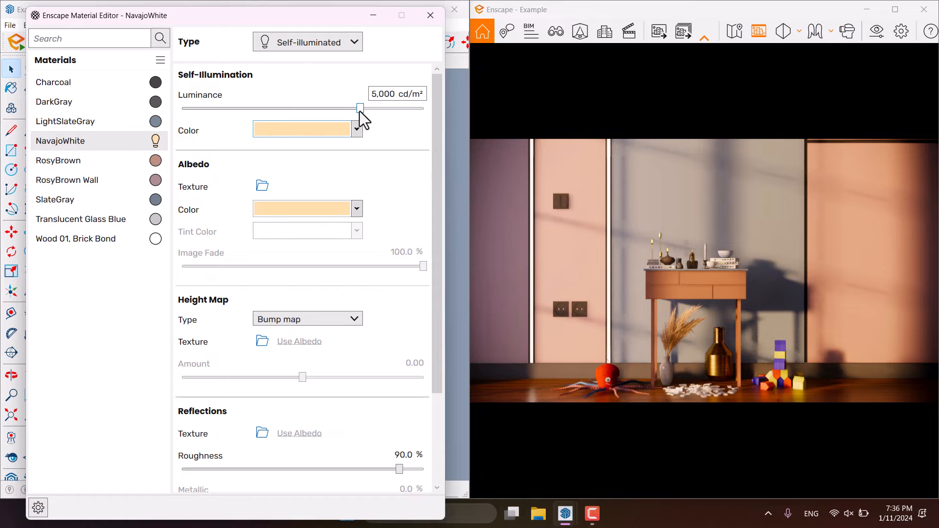
pyautogui.moveTo(361, 108)
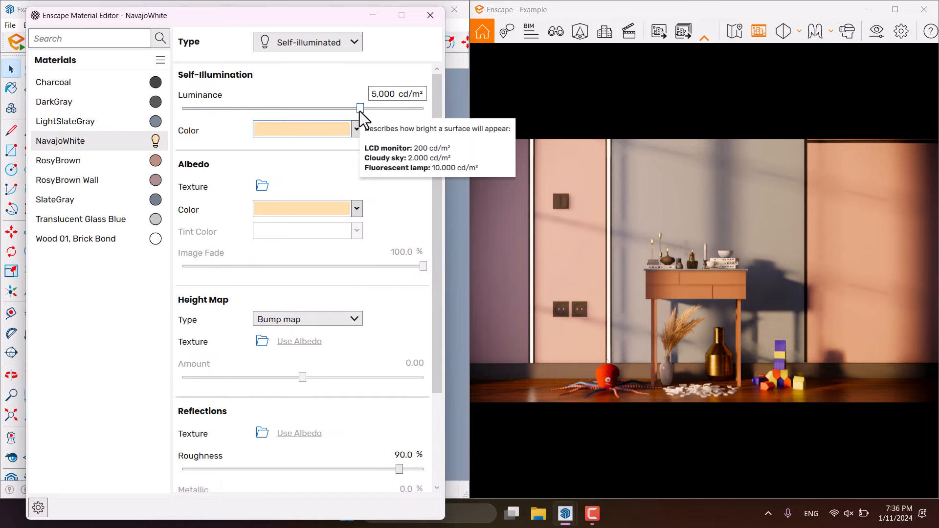
# - Set the NavajoWhite luminance to 1,200 cd/m²
pyautogui.moveTo(360, 108); pyautogui.dragTo(345, 109)
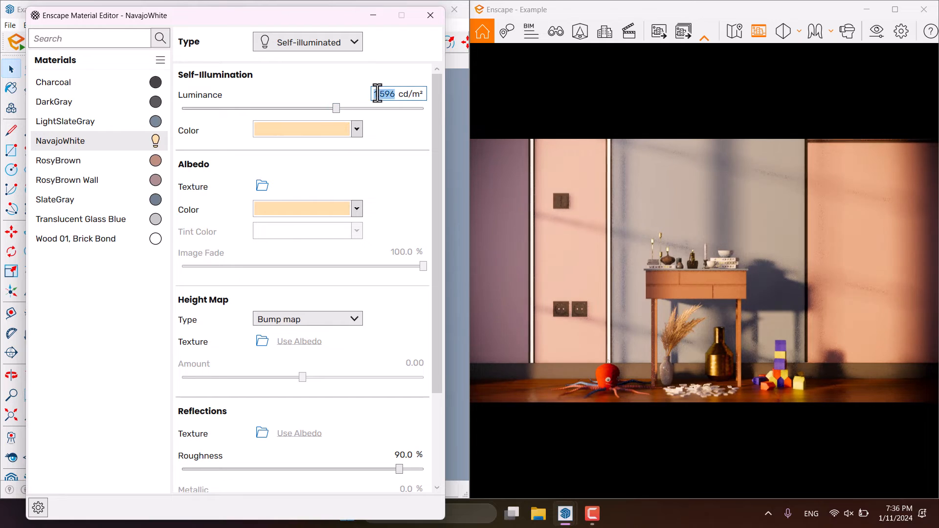
pyautogui.write('200')
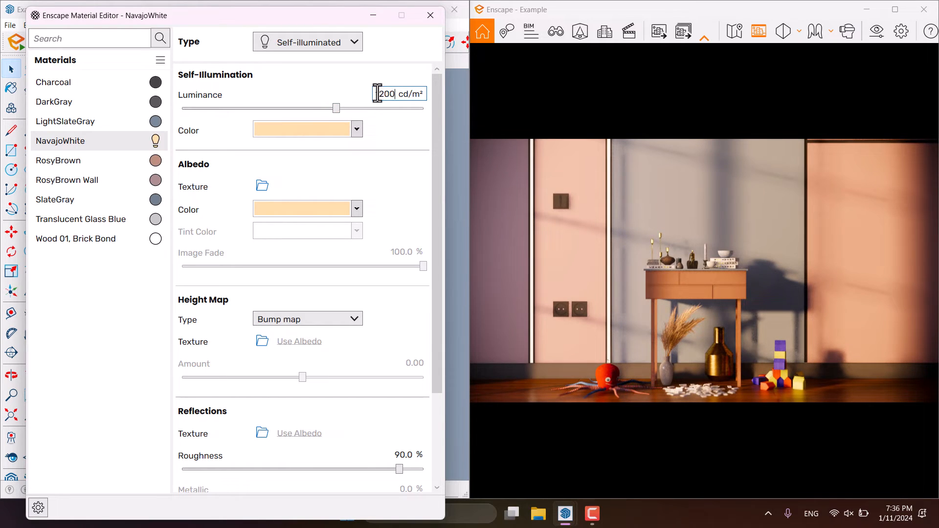
pyautogui.write('1200')
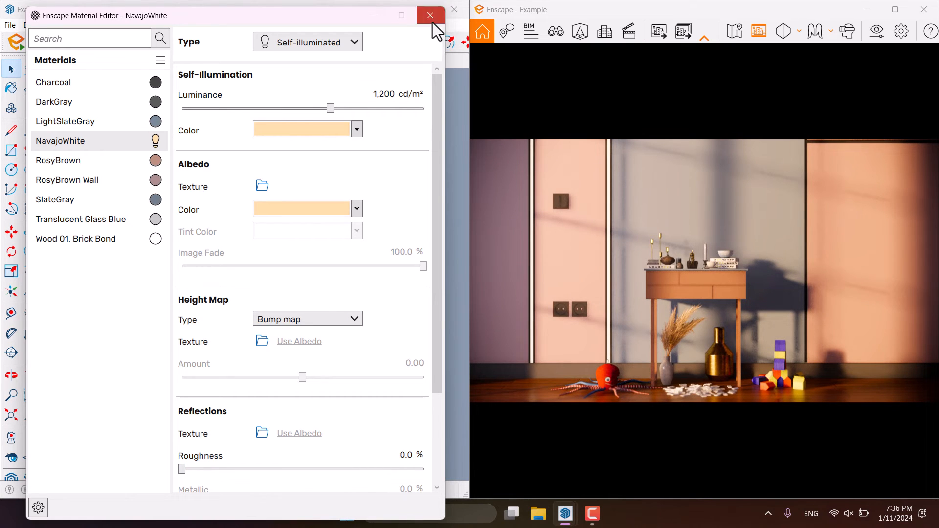
# - With Paint Bucket, sample the switch and pick Goldenrod from the Colors-Named library
pyautogui.click(429, 15)
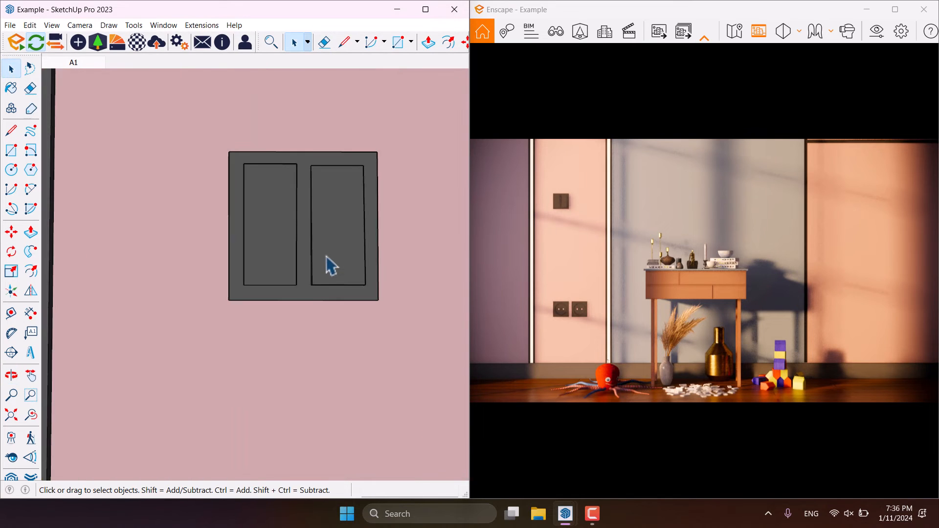
pyautogui.click(11, 87)
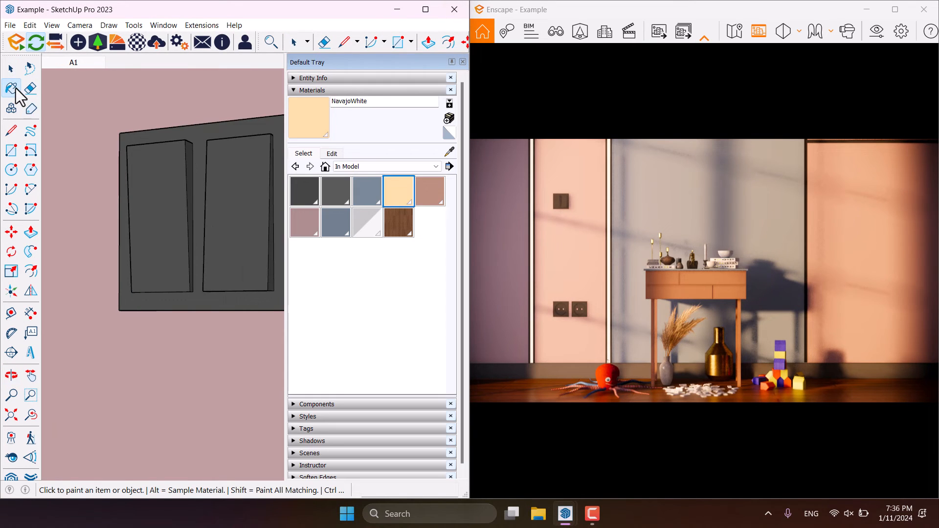
pyautogui.moveTo(450, 152)
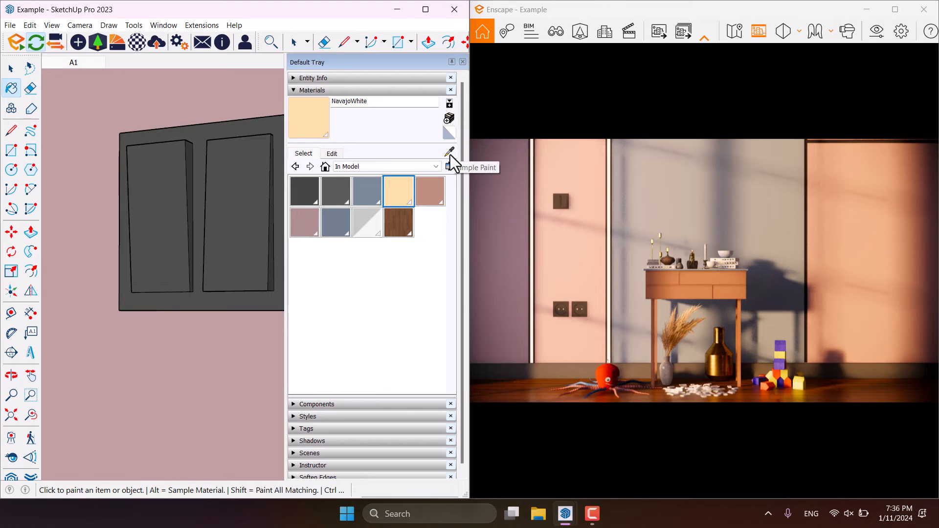
pyautogui.click(303, 191)
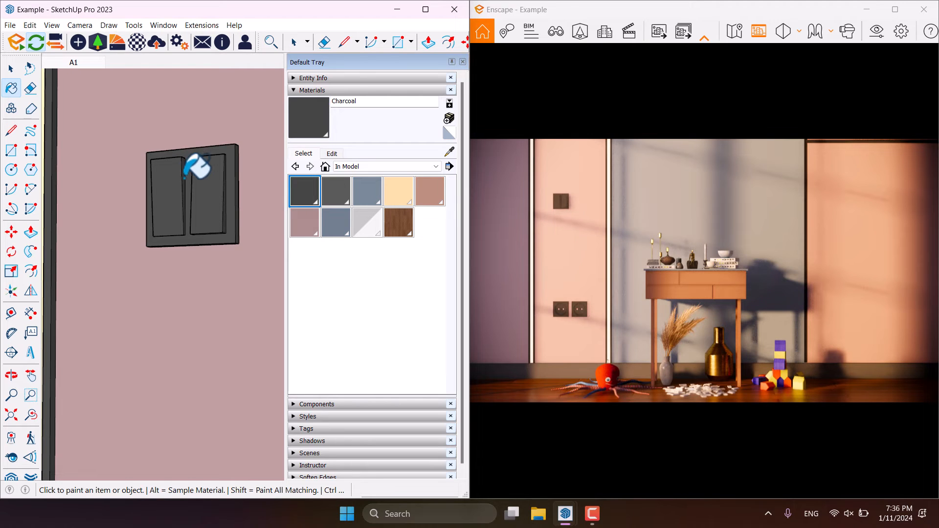
pyautogui.click(435, 166)
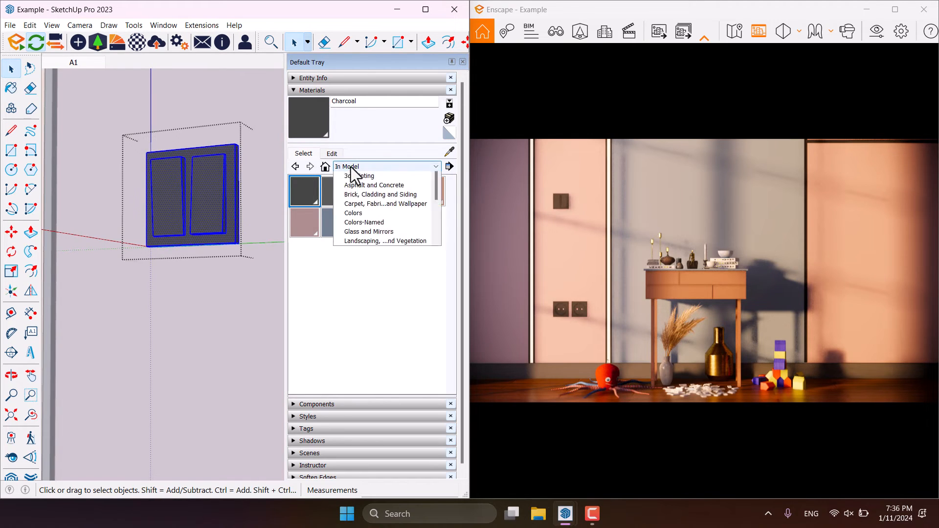
pyautogui.click(363, 222)
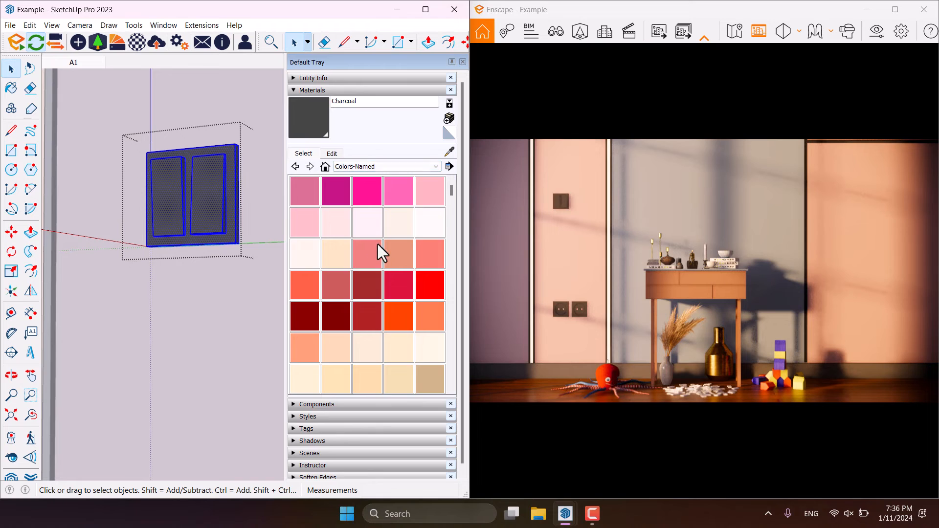
pyautogui.click(367, 253)
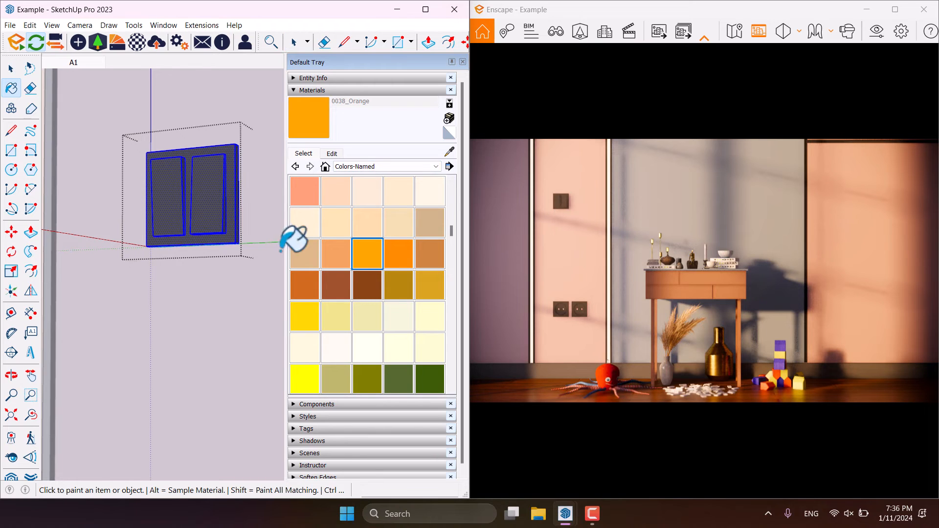
pyautogui.click(428, 285)
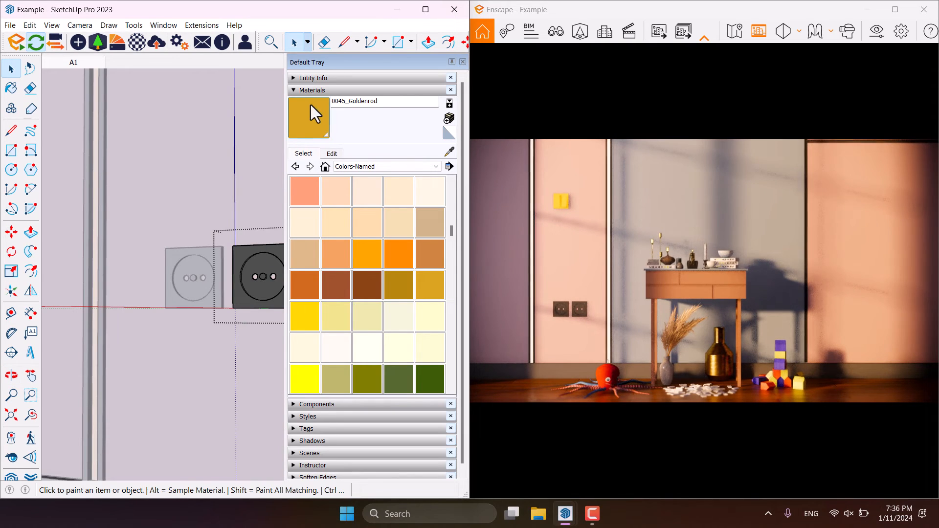
# - Paint both sockets gold and rename the material to Goldenrod
pyautogui.click(257, 277)
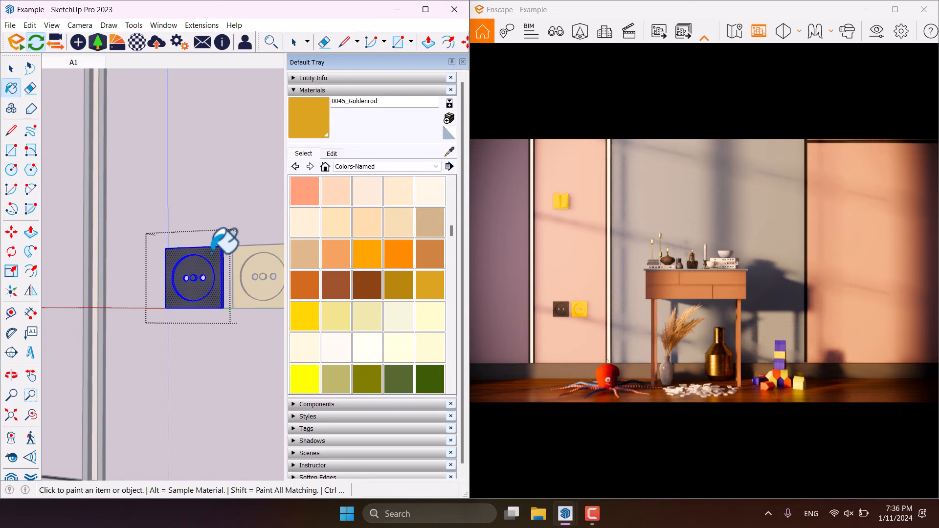
pyautogui.click(195, 276)
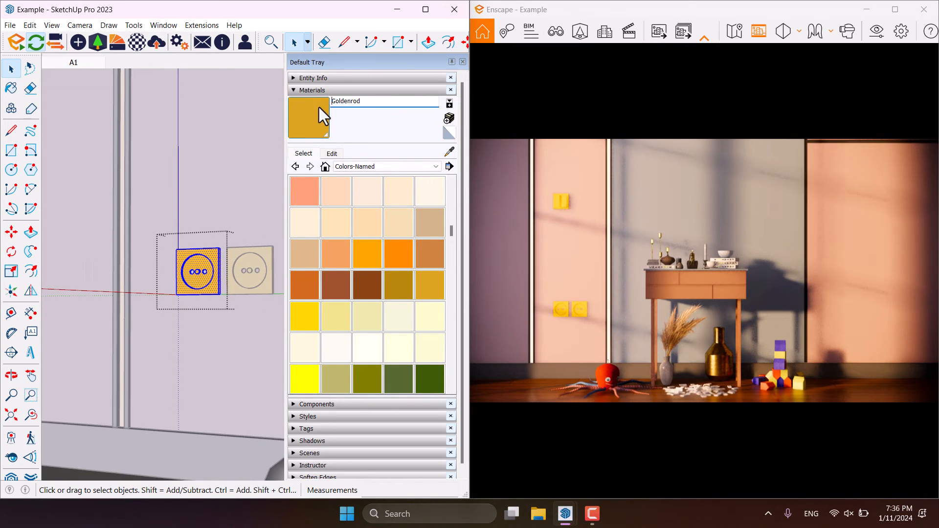
pyautogui.click(332, 153)
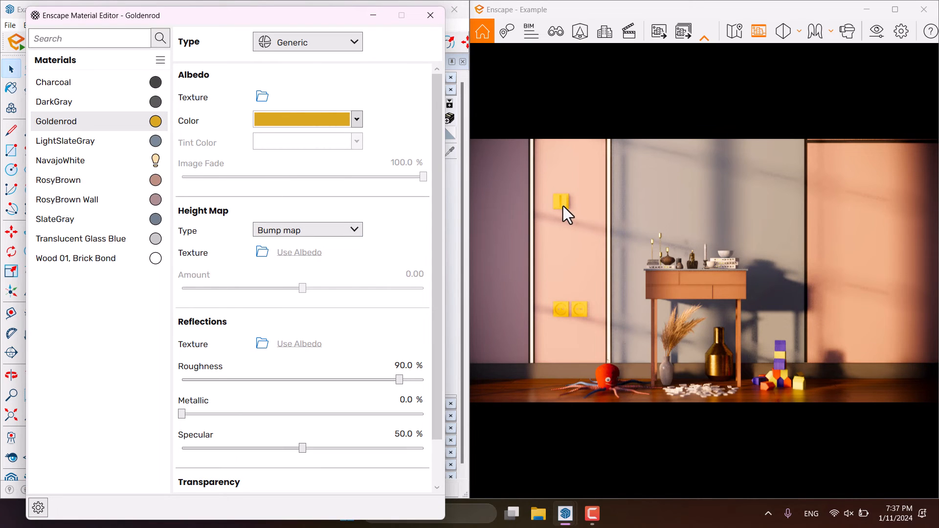
pyautogui.moveTo(523, 239)
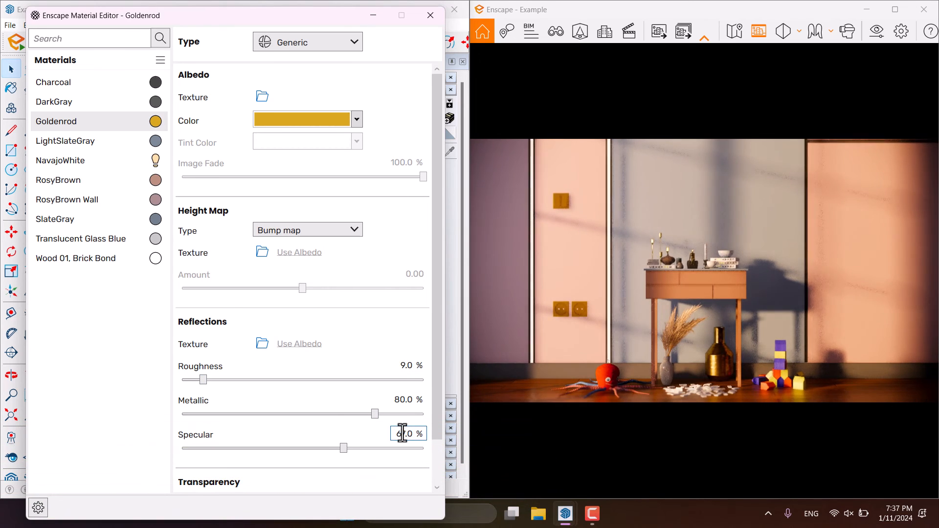
# - Raise the Goldenrod material's Specular value alongside 9% roughness and 80% metallic
pyautogui.tripleClick(408, 399)
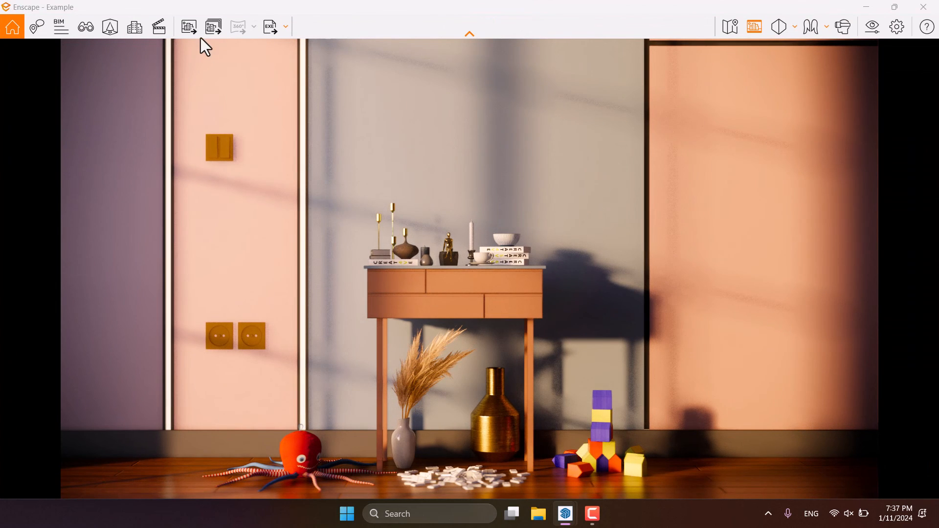
# - Save the render as a PNG screenshot named 'Interior Decoration' on the Desktop
pyautogui.click(188, 27)
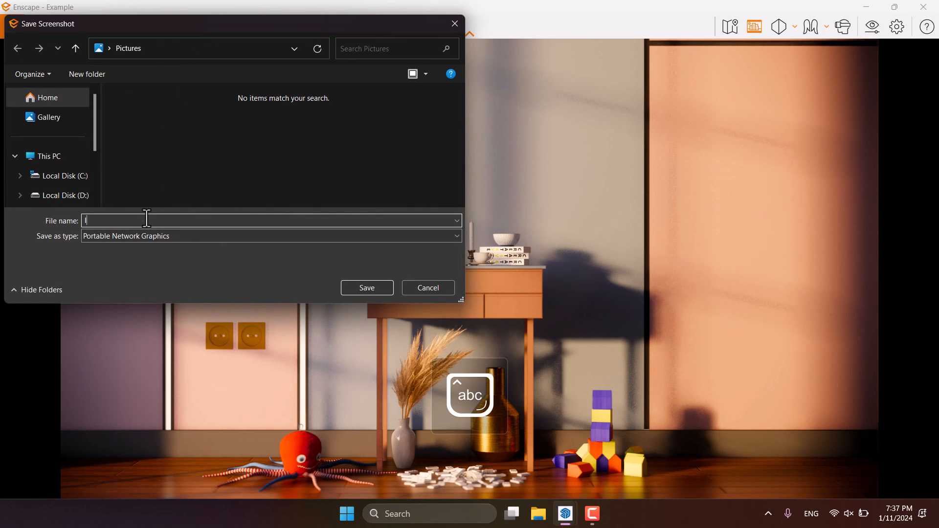
pyautogui.write('Interior De')
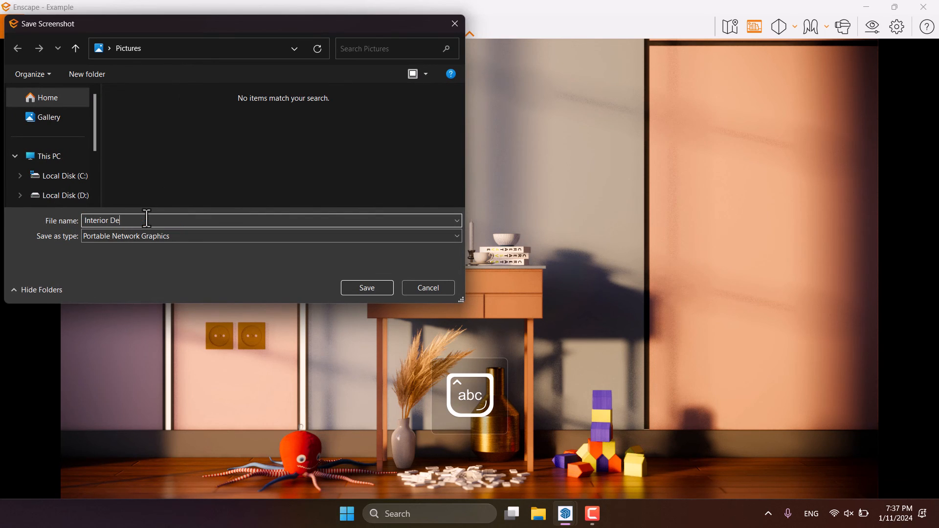
pyautogui.write('coratio')
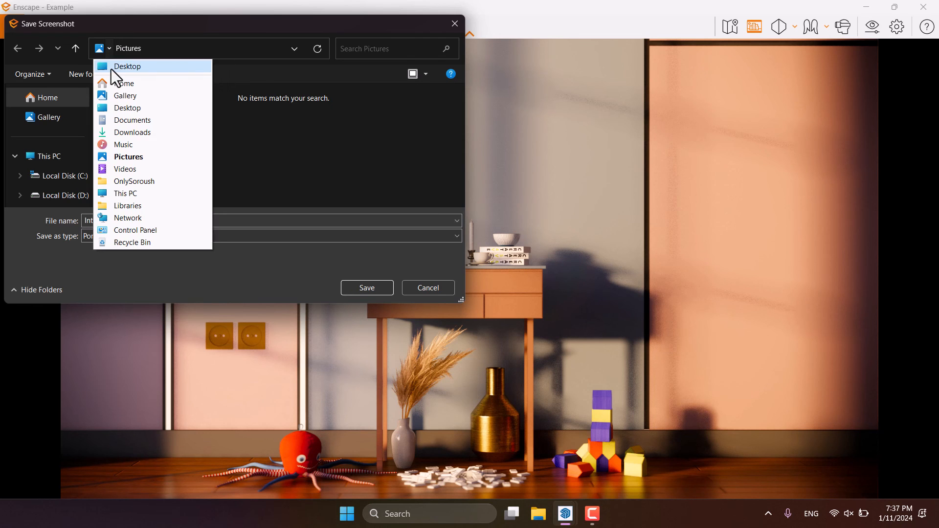
pyautogui.click(127, 66)
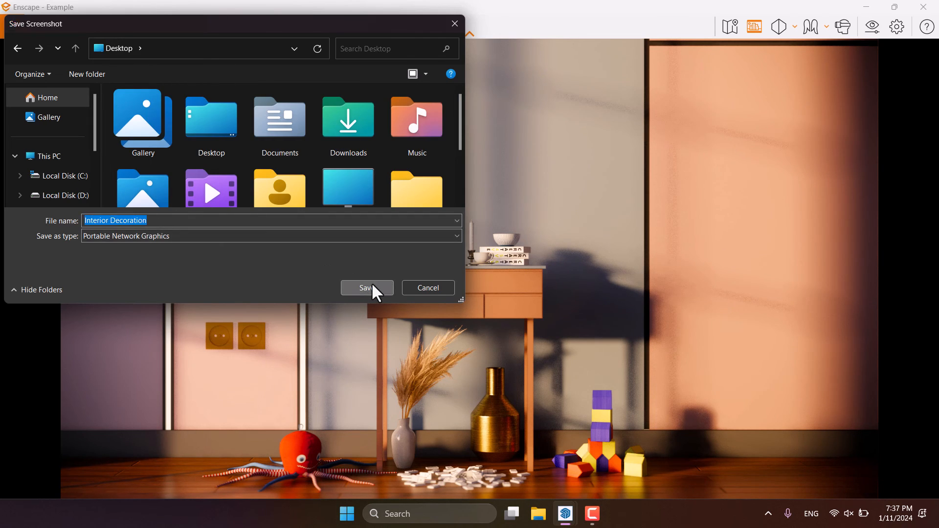
pyautogui.click(367, 287)
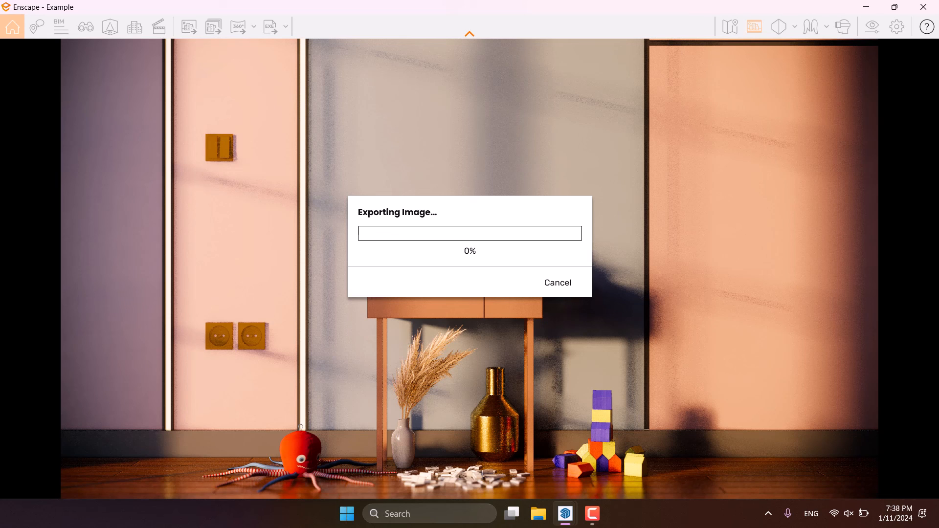
pyautogui.moveTo(116, 183)
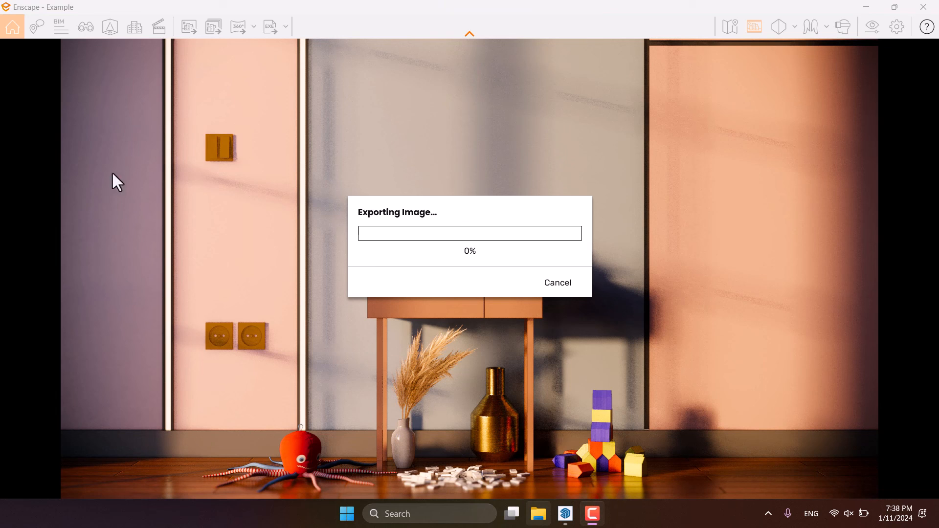